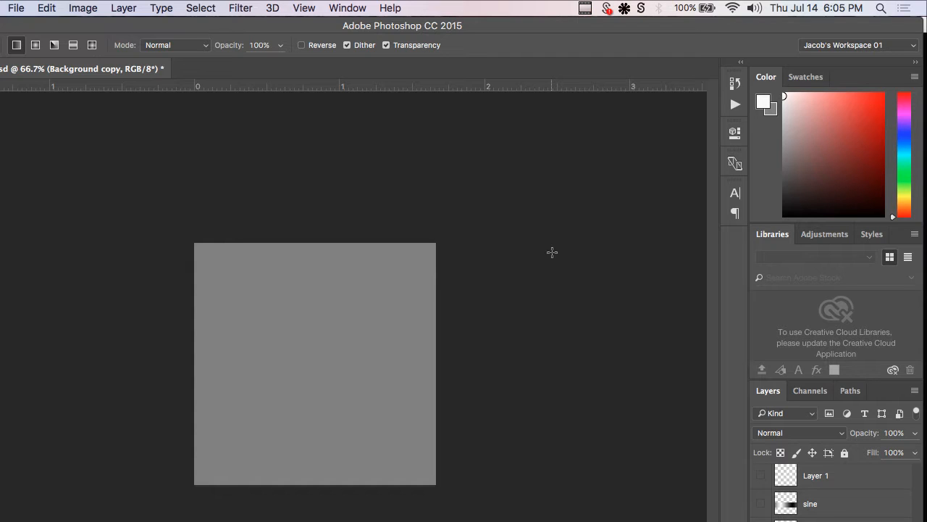
mouse_move(553, 258)
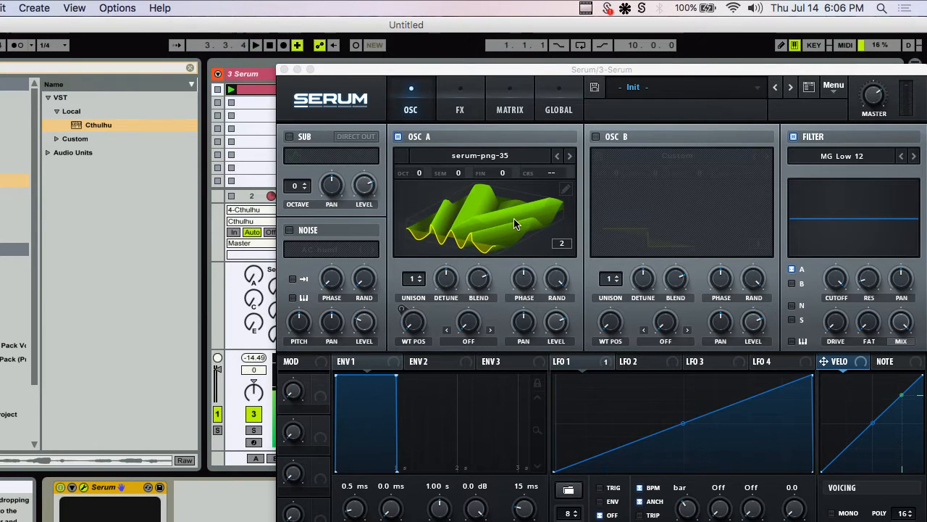
Switch from Serum to Photoshop through the app switcher
key(cmd+tab)
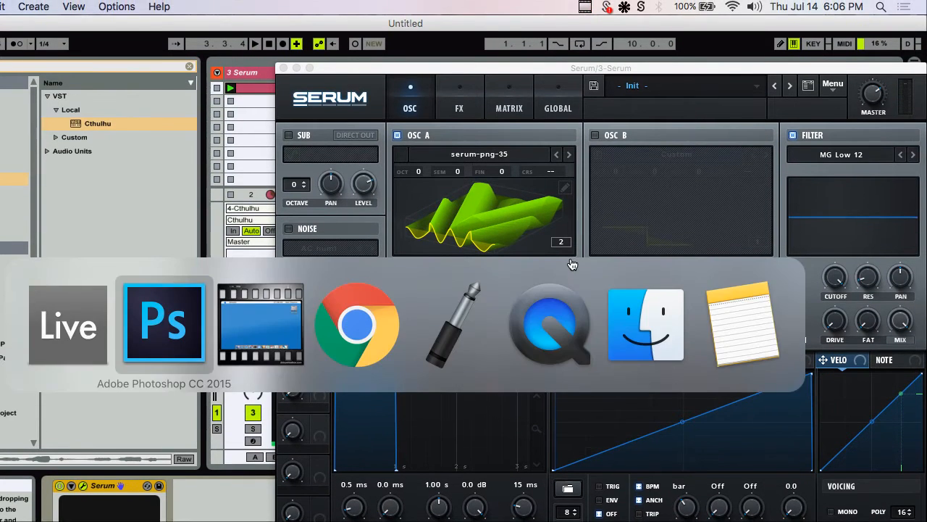
click(164, 321)
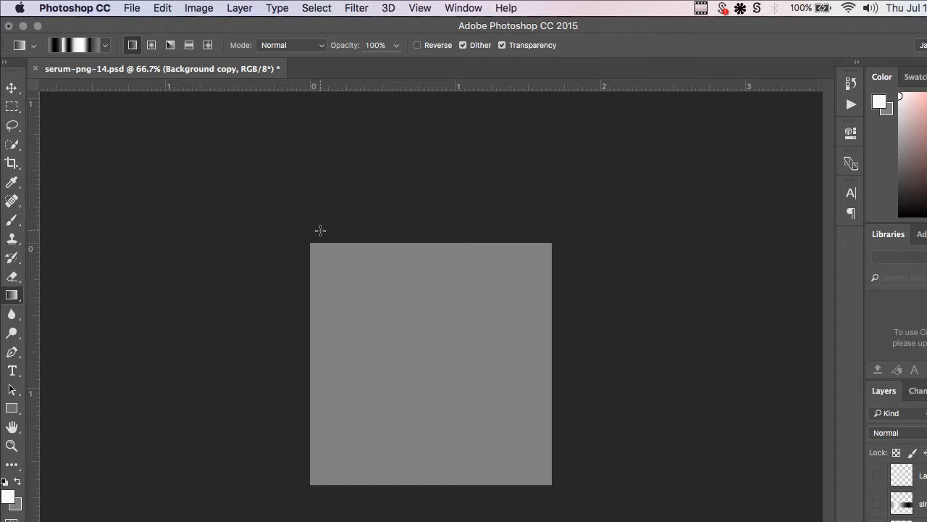
click(198, 8)
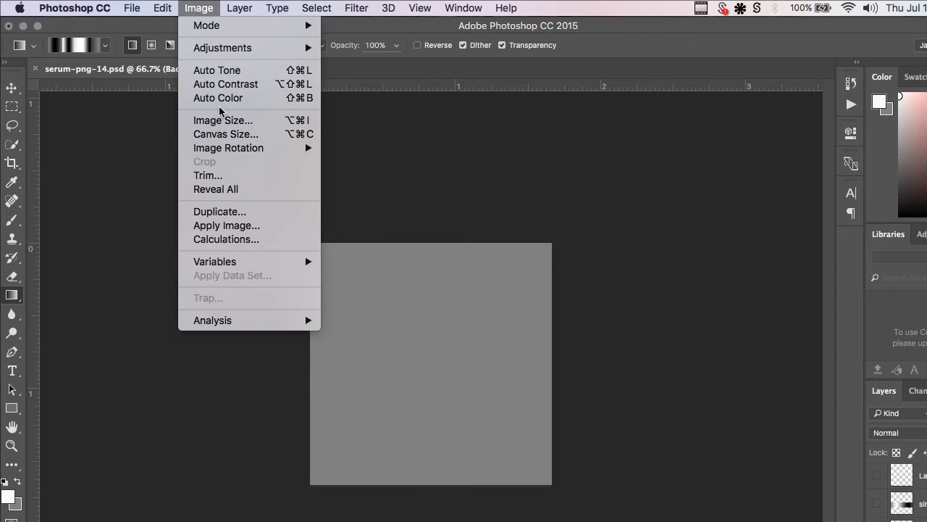
click(223, 121)
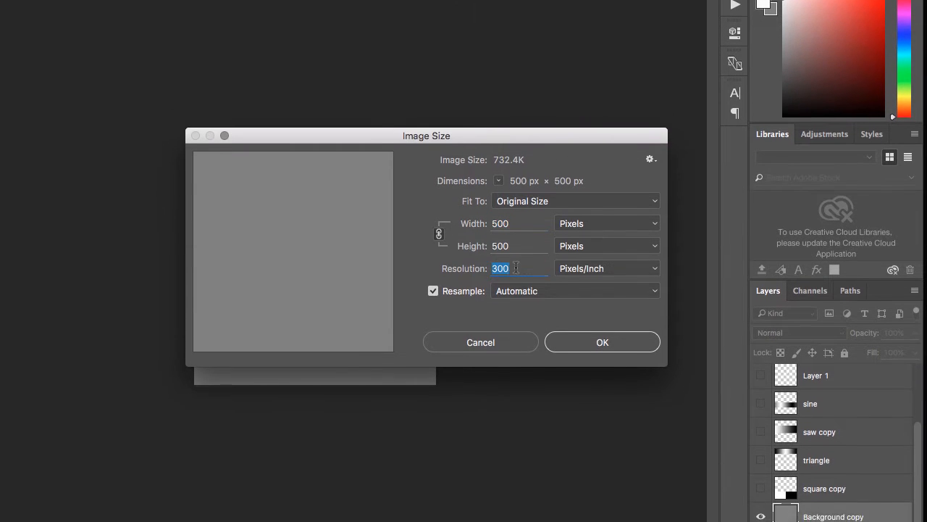
click(605, 268)
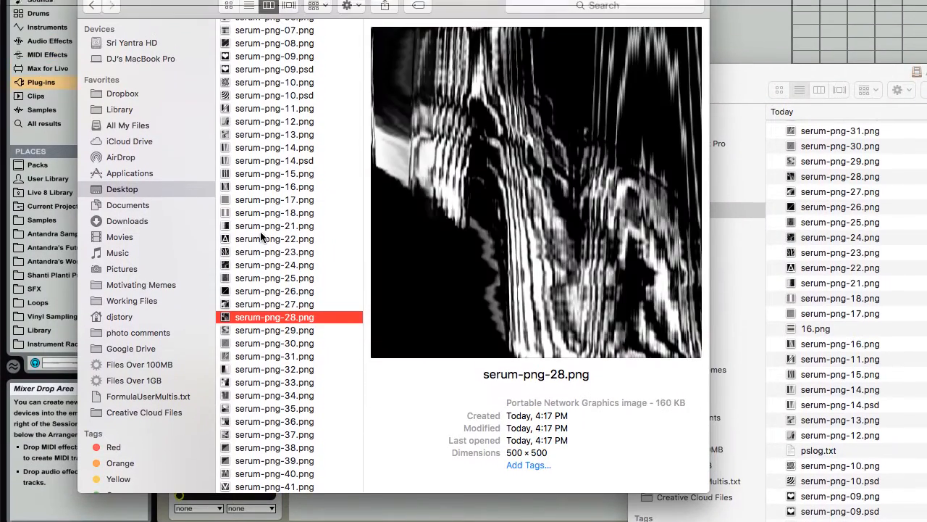
Preview serum-png-21, 29 and 33 on the Desktop, ending on serum-png-33
click(274, 227)
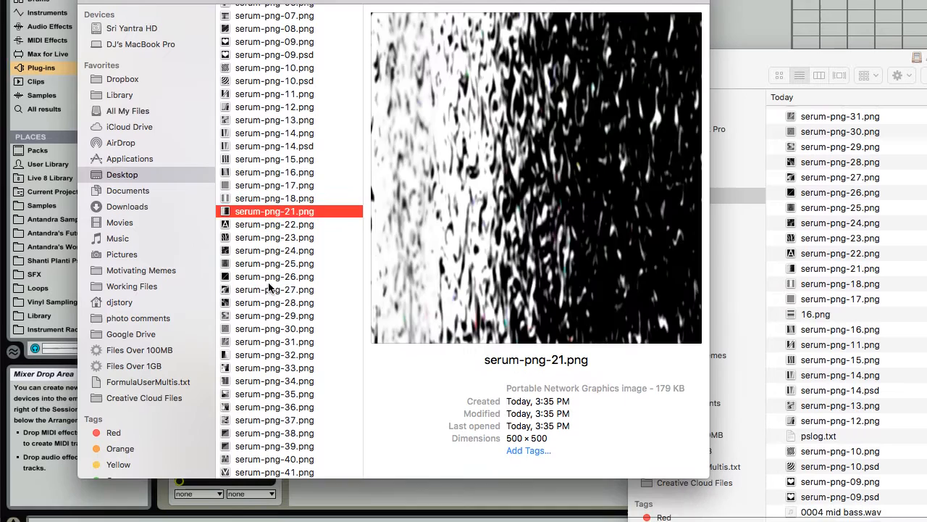
click(274, 297)
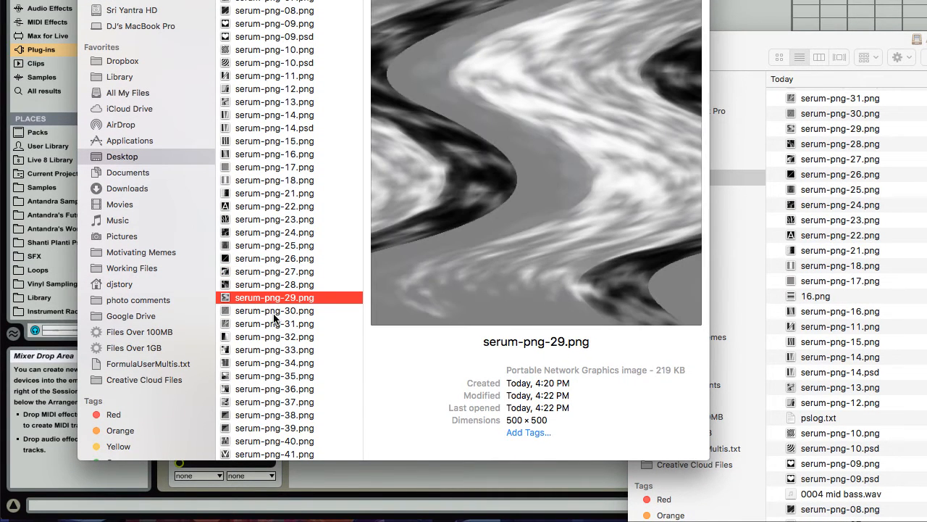
click(273, 349)
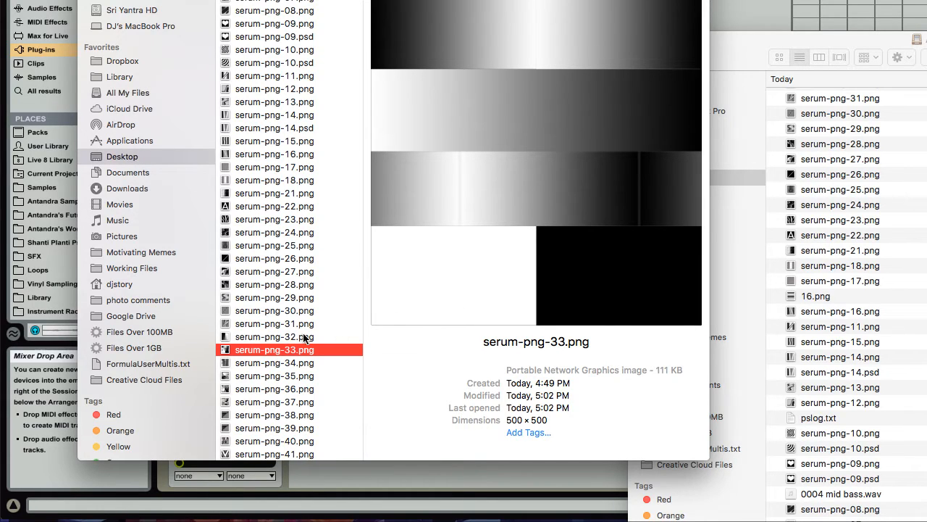
mouse_move(432, 271)
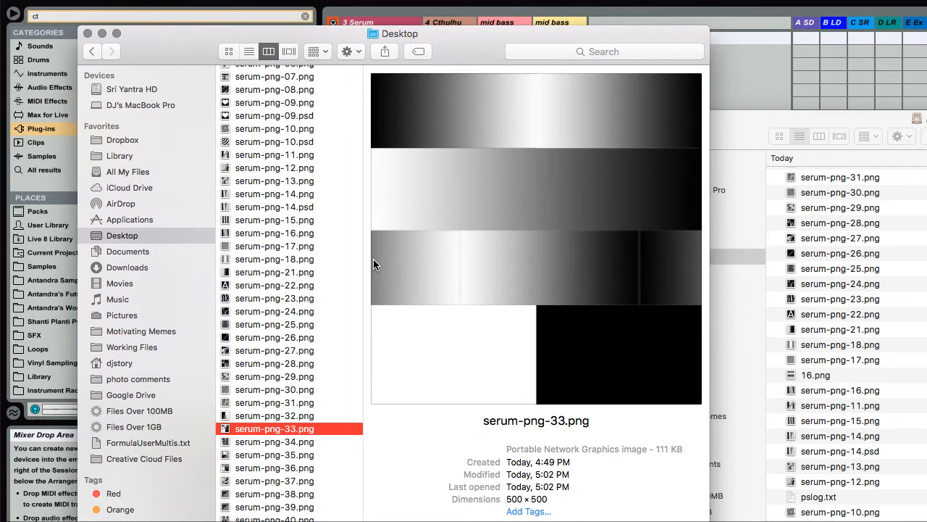
mouse_move(436, 264)
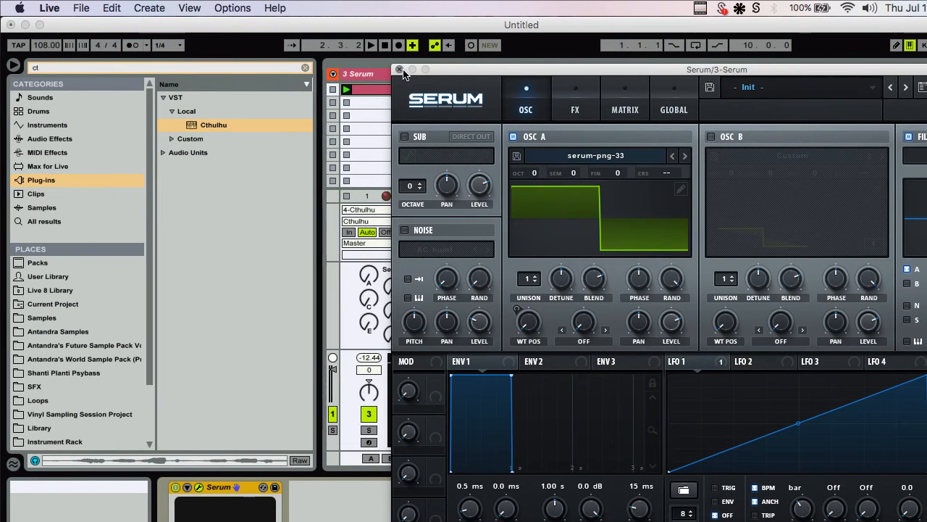
Close the Serum plugin window after loading serum-png-33 into OSC A
click(400, 69)
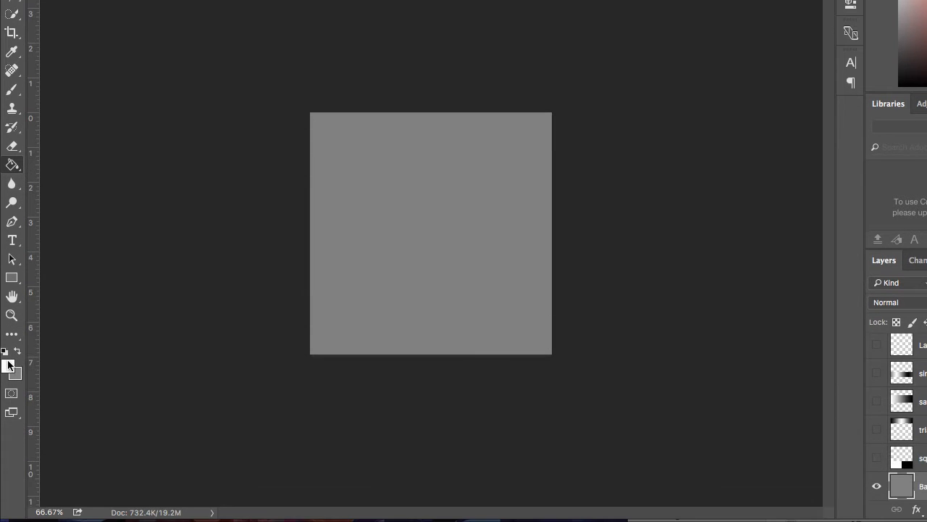
Set Photoshop's background colour to black (000000)
click(13, 371)
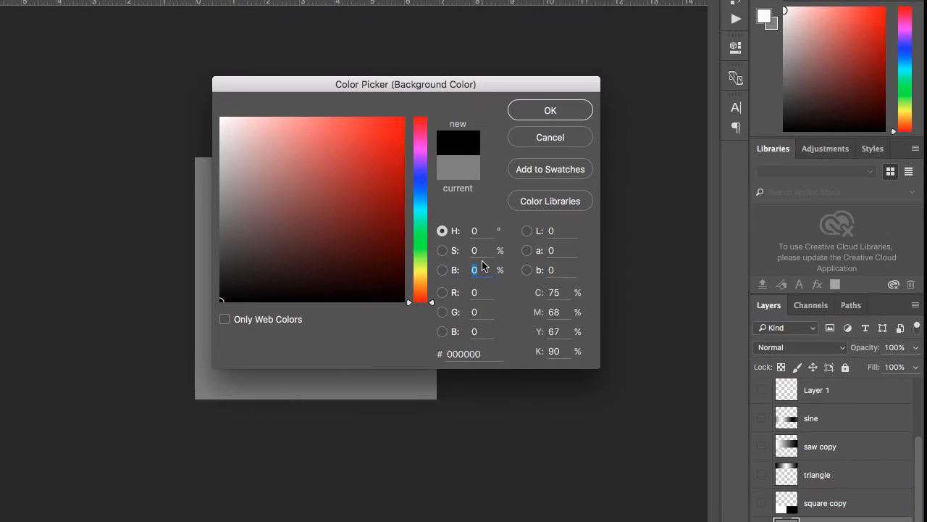
click(550, 110)
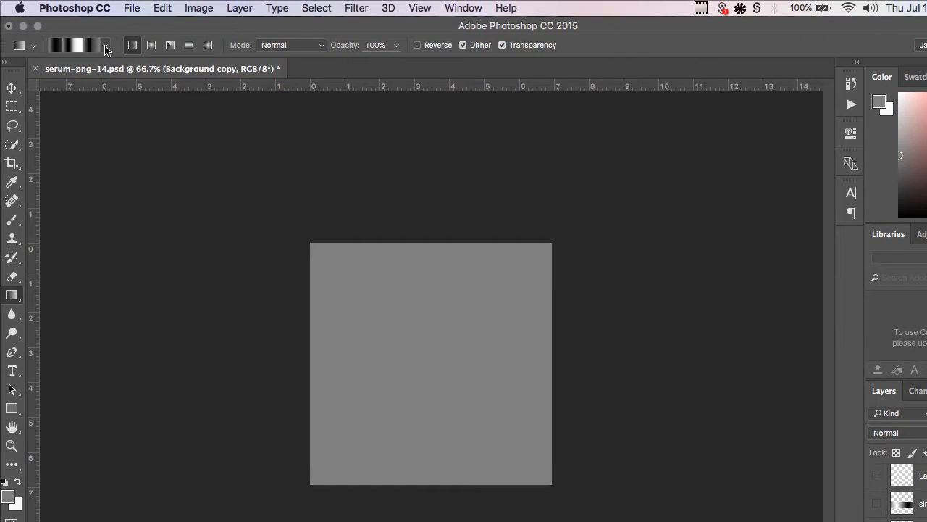
Build a custom gradient with black, grey and white colour stops in the Gradient Editor
click(73, 45)
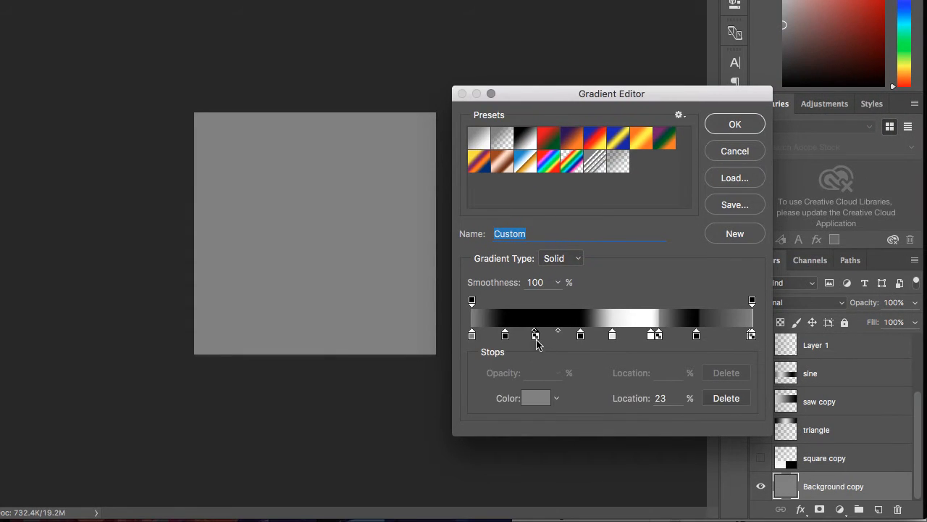
click(536, 397)
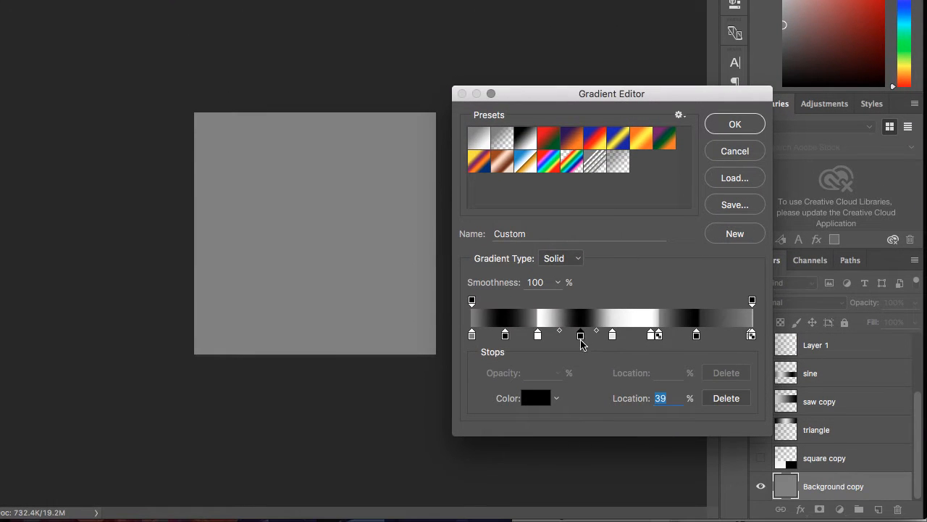
click(536, 397)
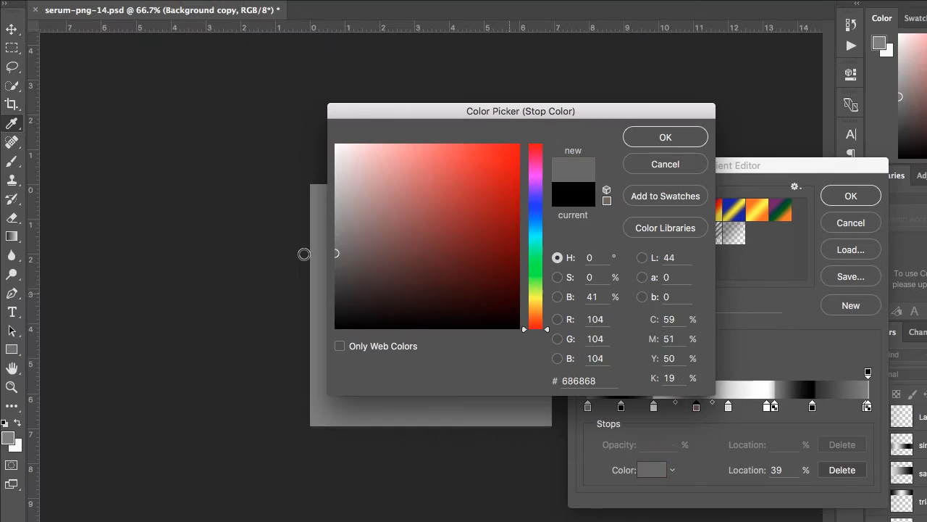
click(664, 164)
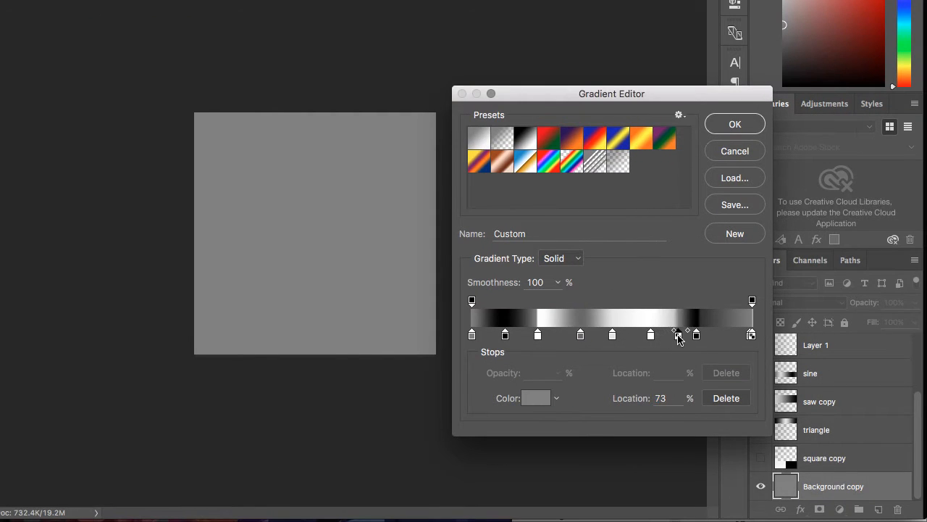
click(537, 397)
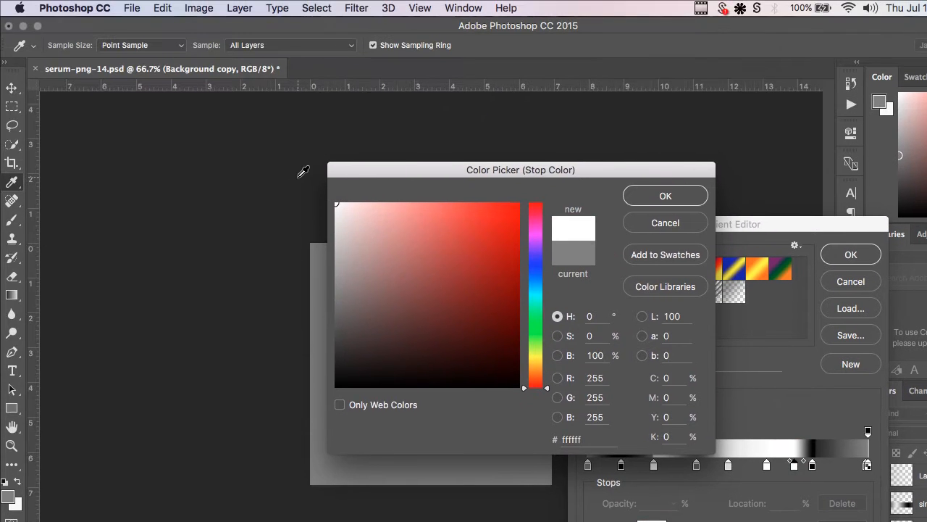
click(666, 196)
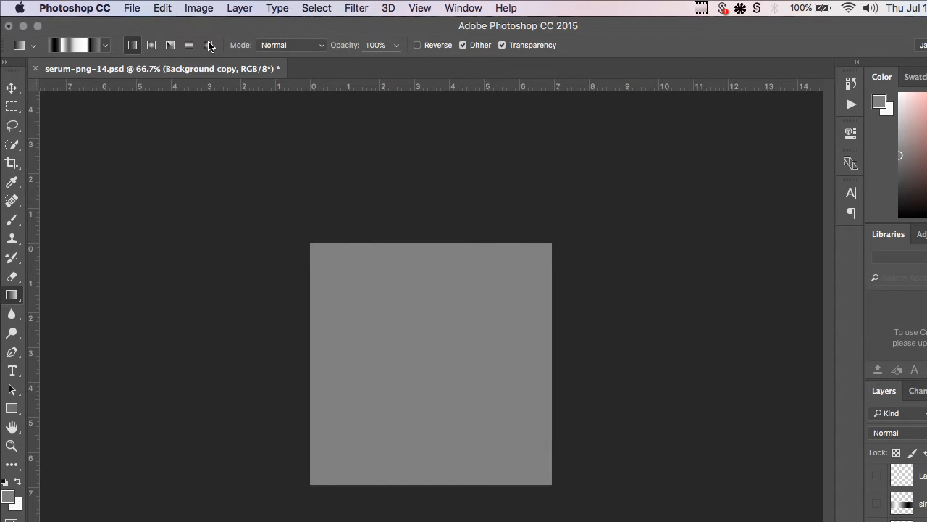
Draw the gradient as a Diamond shape spreading from the canvas's top-left corner
click(188, 45)
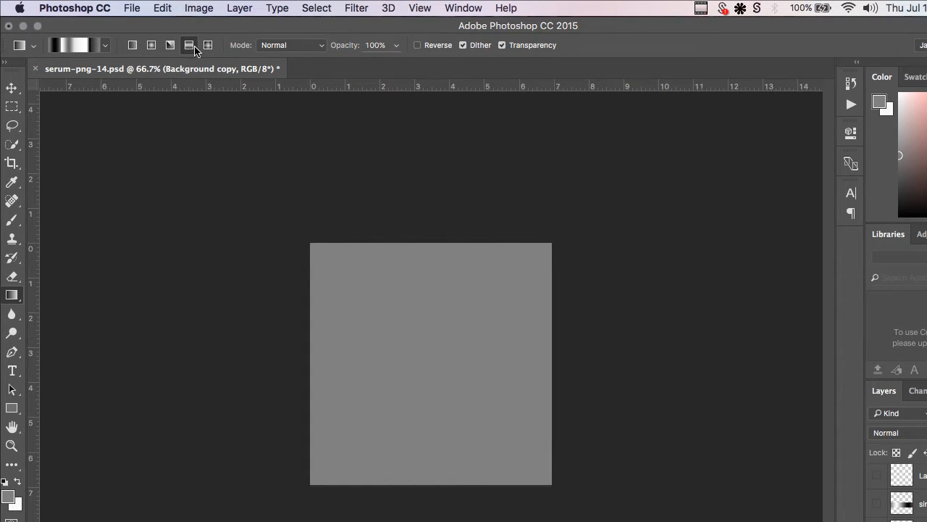
drag(306, 223, 388, 288)
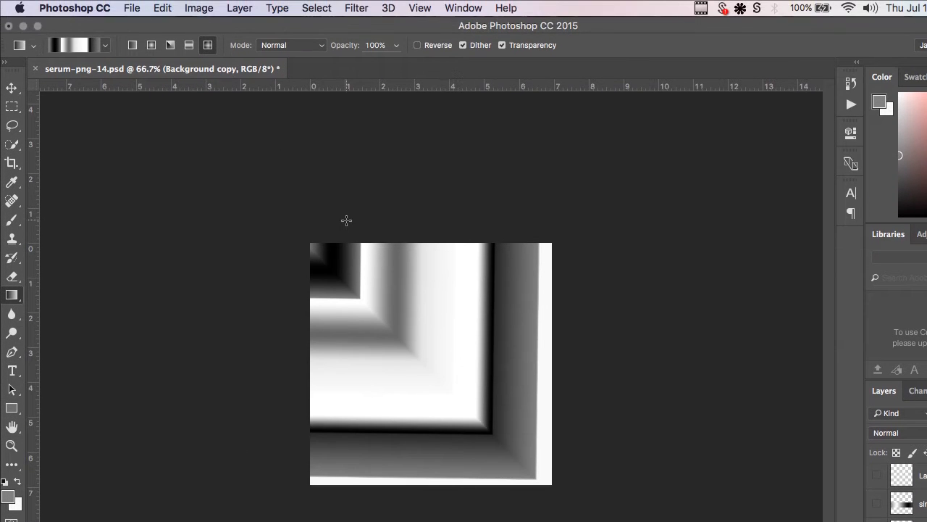
click(356, 9)
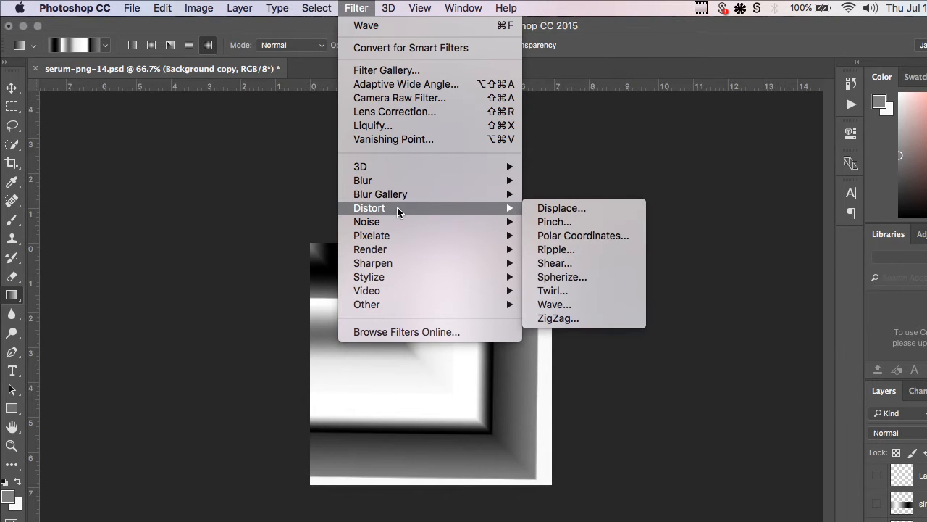
Apply a wavy S-curve Shear distortion to the banded gradient
click(555, 263)
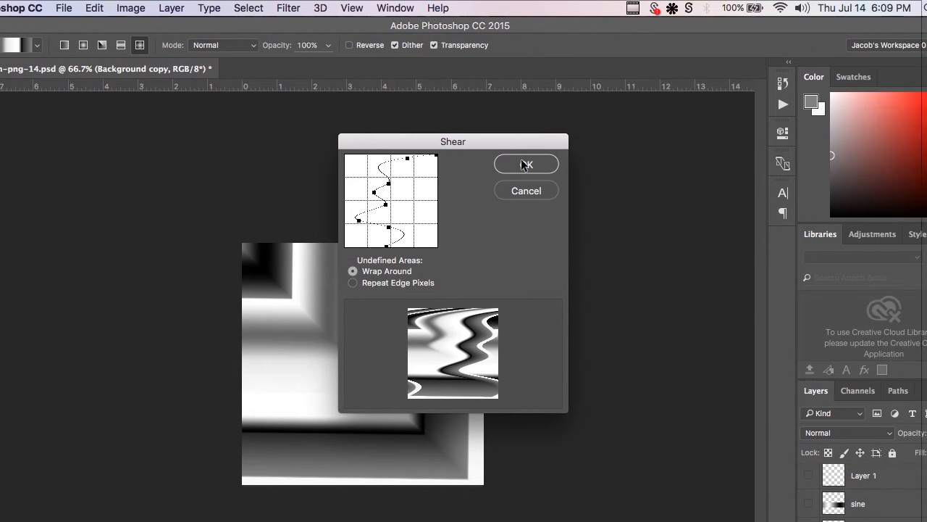
click(526, 164)
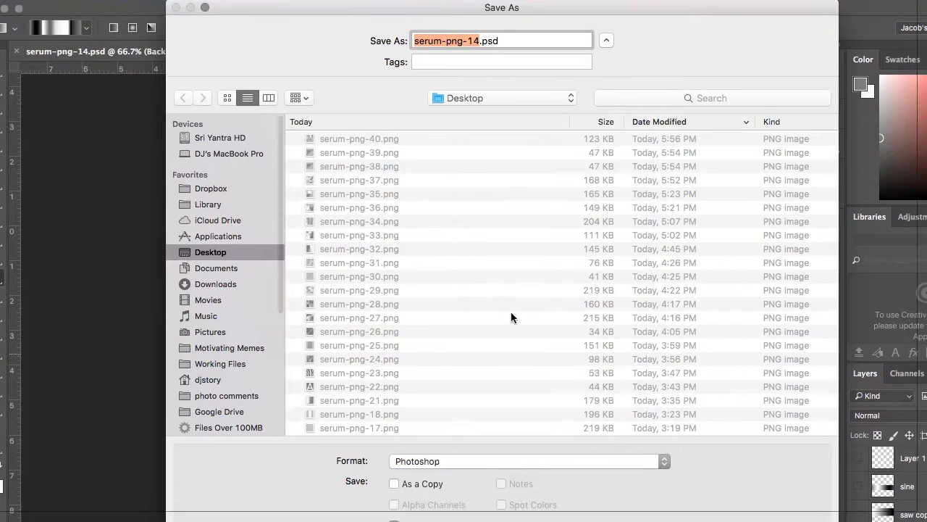
Save the sheared image as PNG 'serum-png-4…' with Smallest/Slow compression, no interlace
click(527, 460)
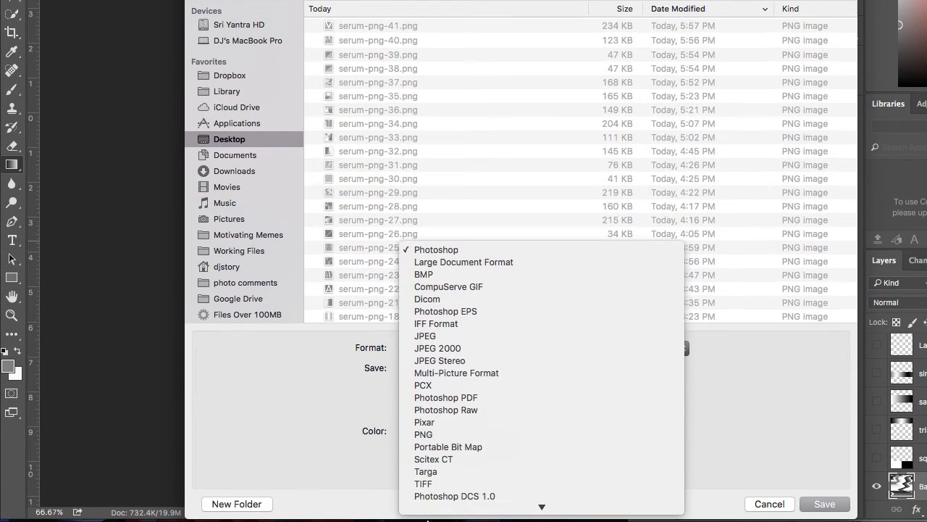
click(423, 435)
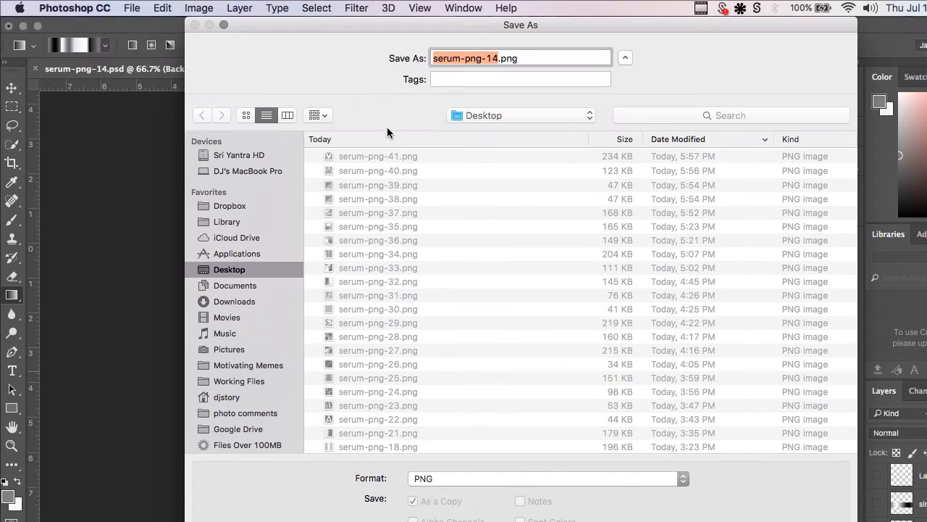
text(serum-png-4)
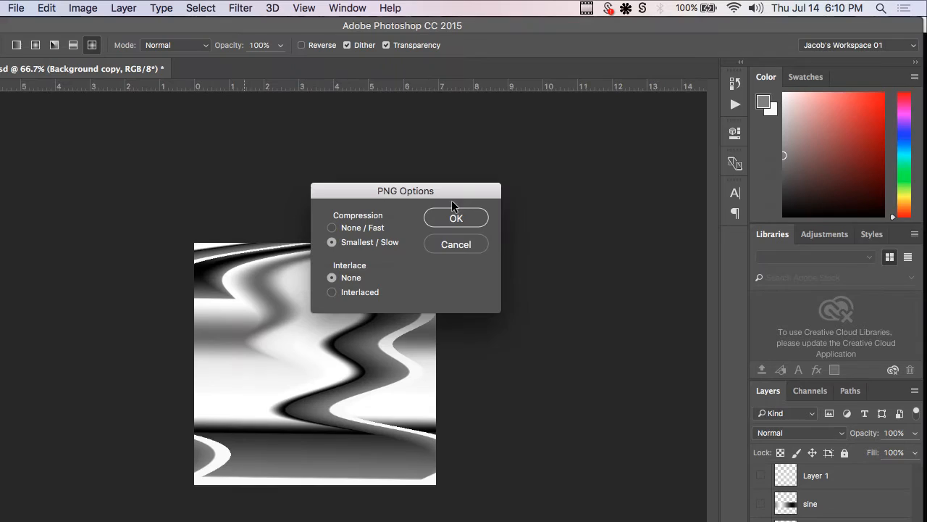
click(455, 217)
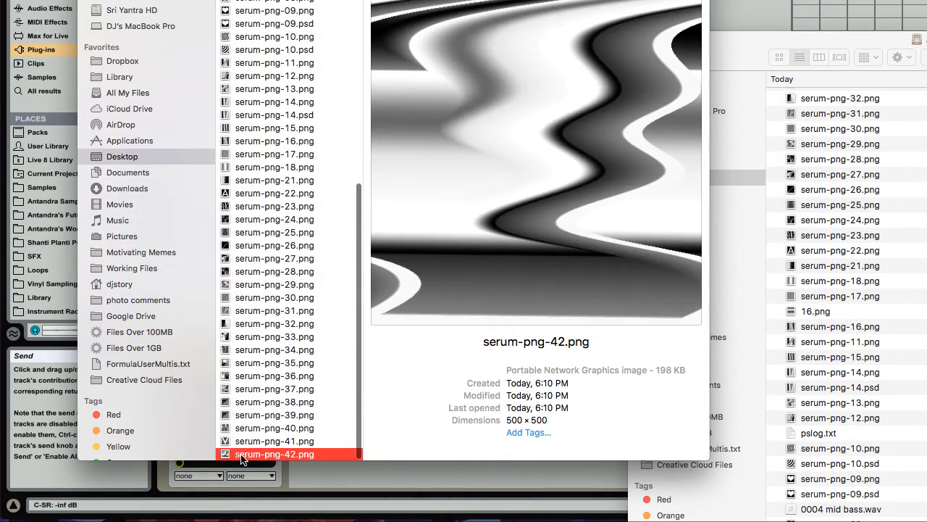
Load the saved PNG onto Serum's OSC A wavetable and return to Photoshop
drag(274, 454, 484, 218)
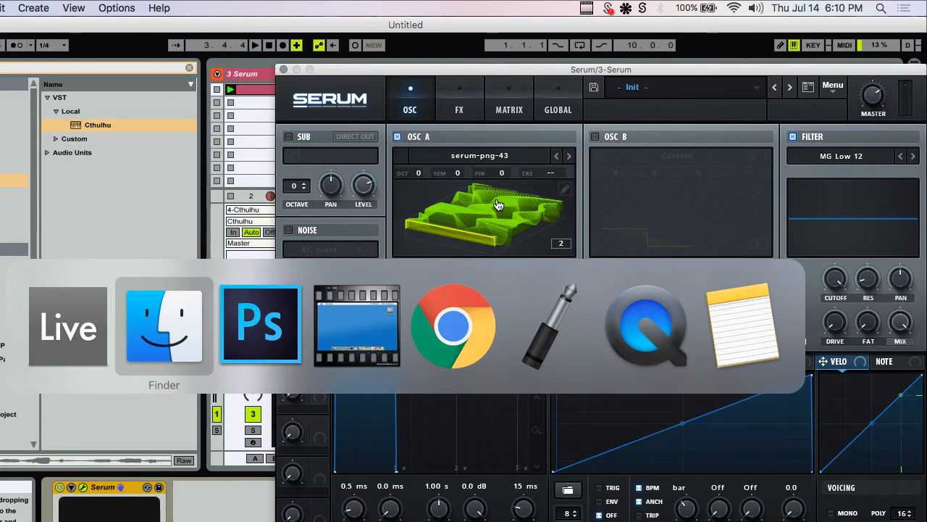
click(261, 325)
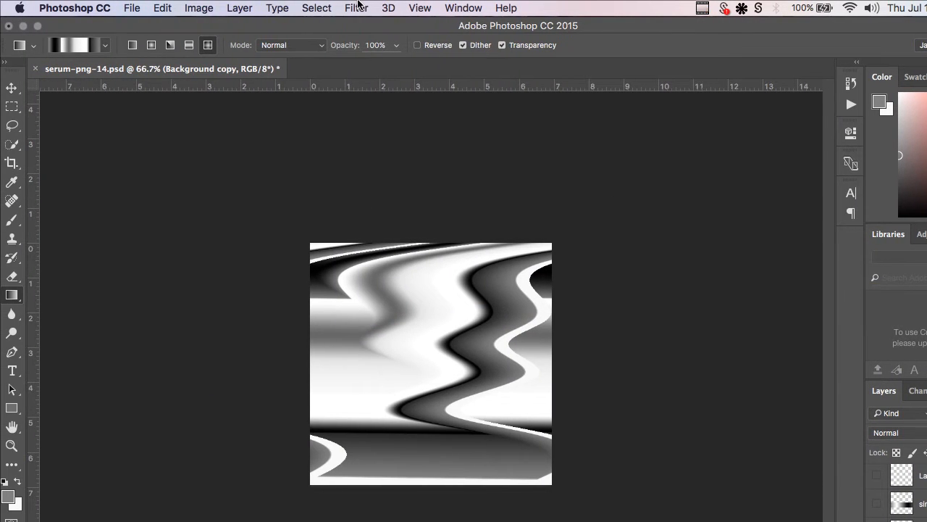
Set up a Wave distortion and randomize it several times until the pattern looks streaky
click(357, 8)
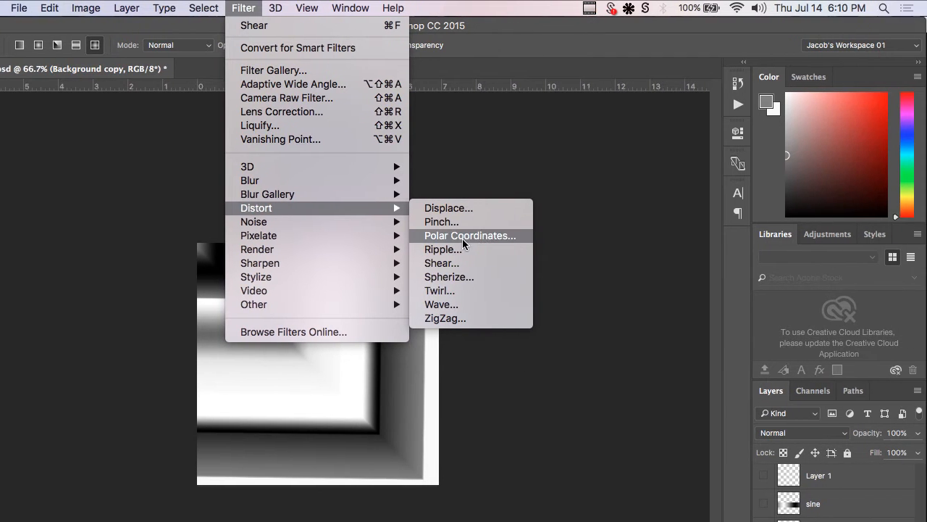
click(440, 304)
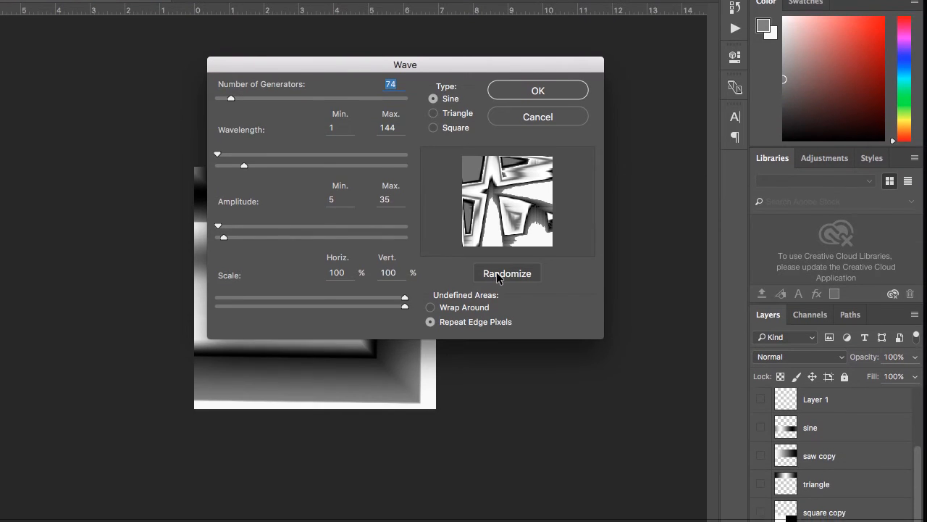
click(507, 272)
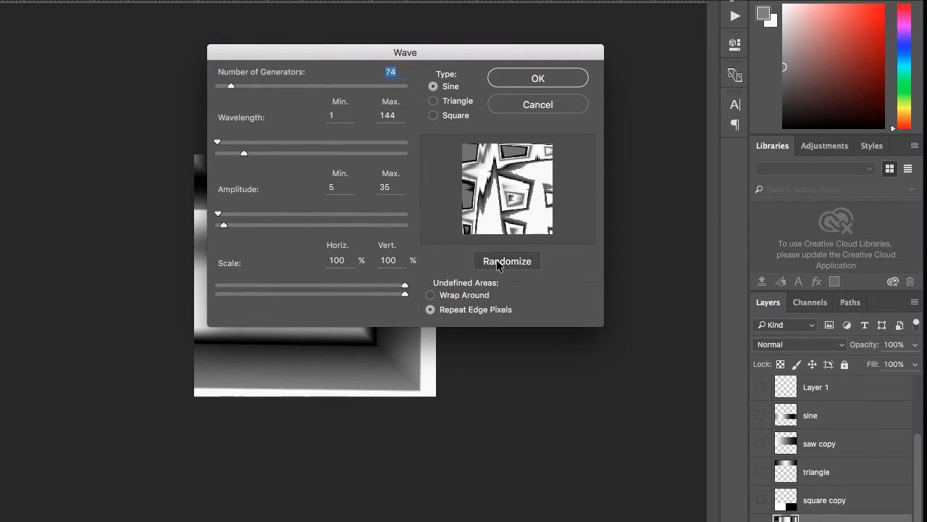
click(507, 260)
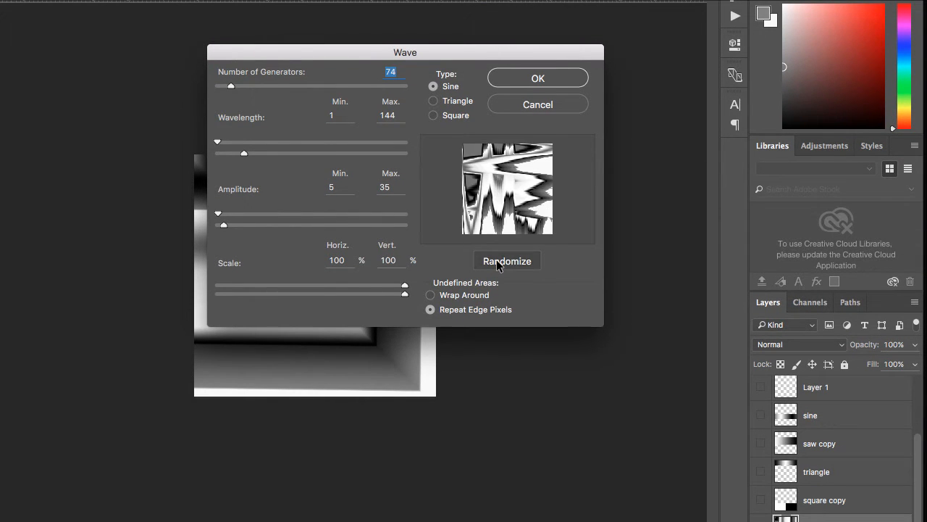
click(508, 261)
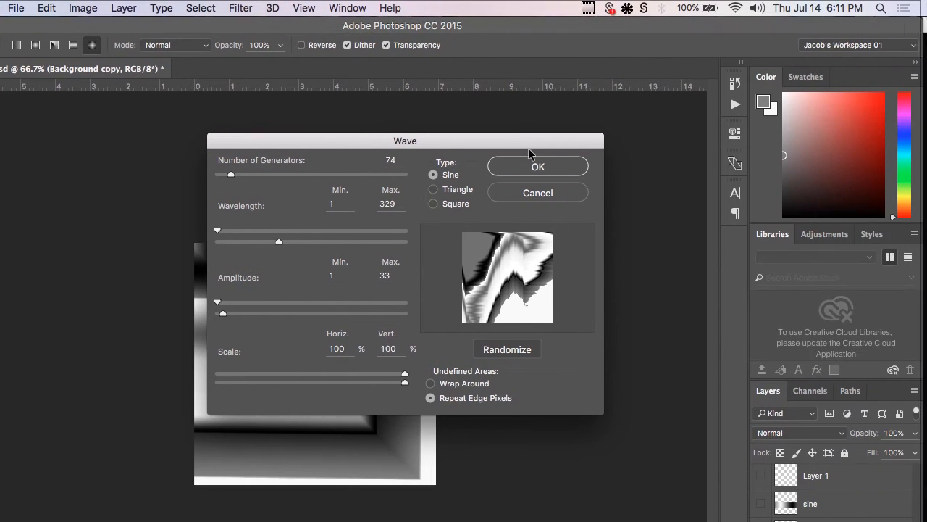
Apply the Wave distortion and save the result as a PNG (serum-png-43)
click(537, 165)
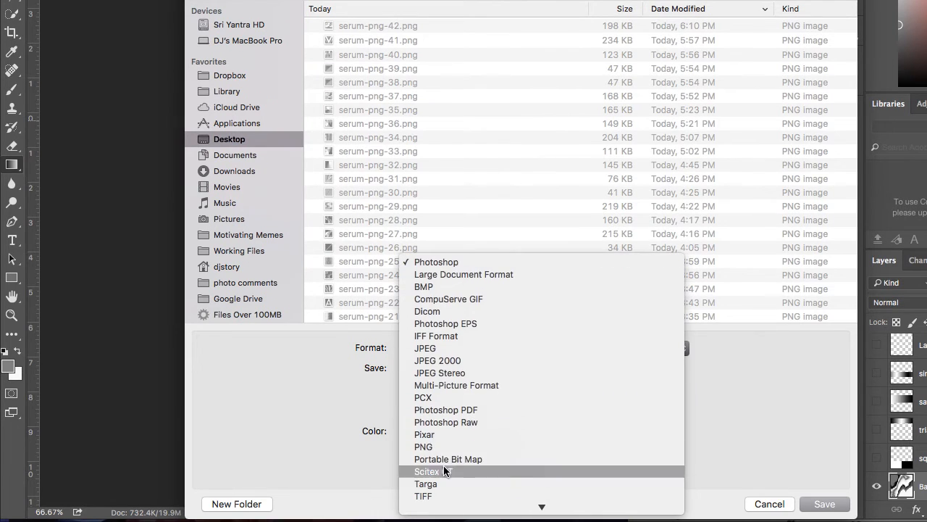
click(423, 447)
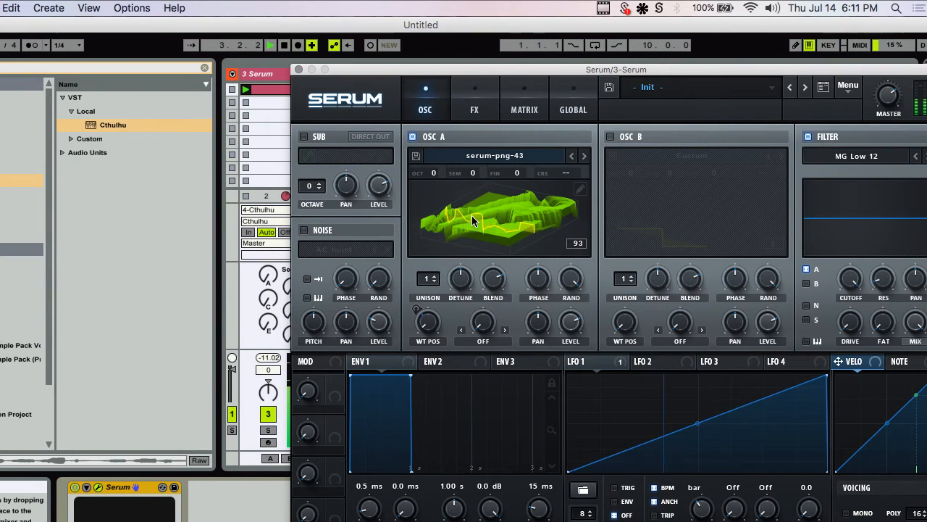
Bring serum-png-16.png over from Finder as oscillator A's wavetable in place of serum-png-43
key(cmd+tab)
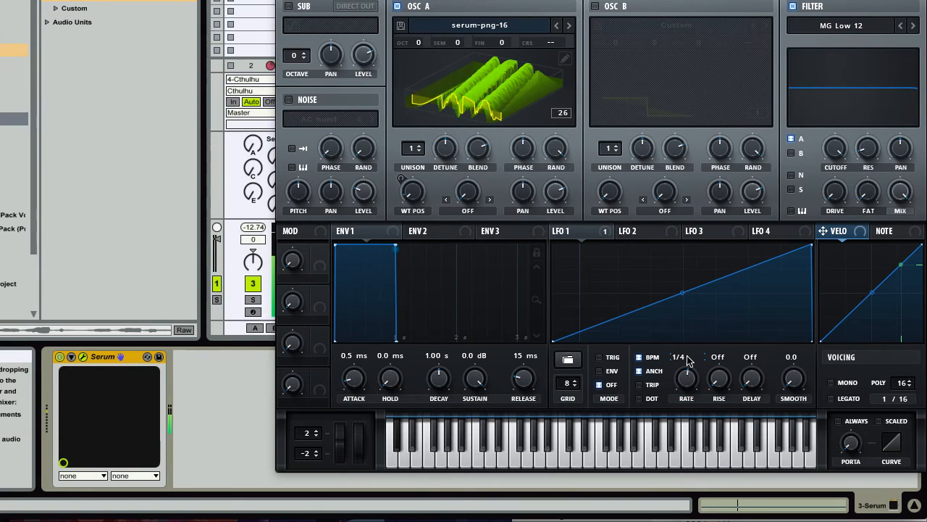
mouse_move(678, 356)
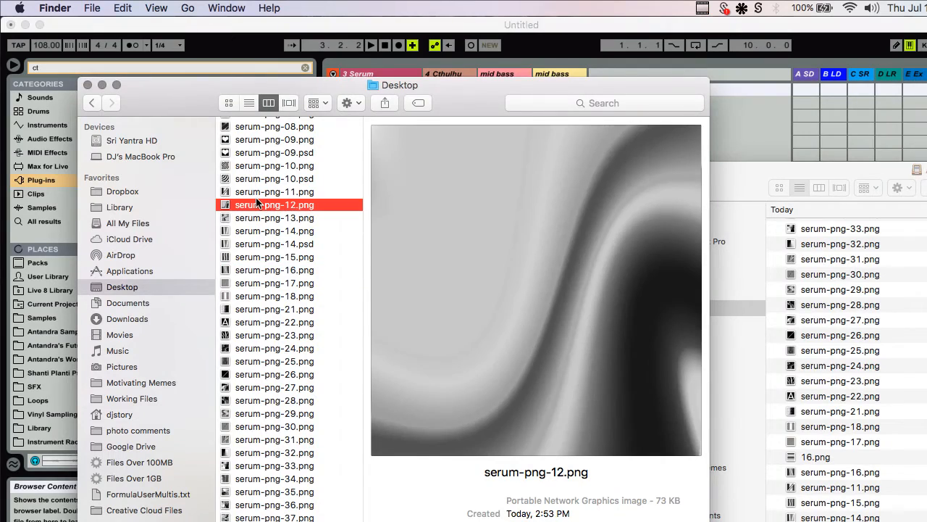
Locate serum-png-12.png in the Desktop column and drop it onto oscillator A
scroll(down, 3)
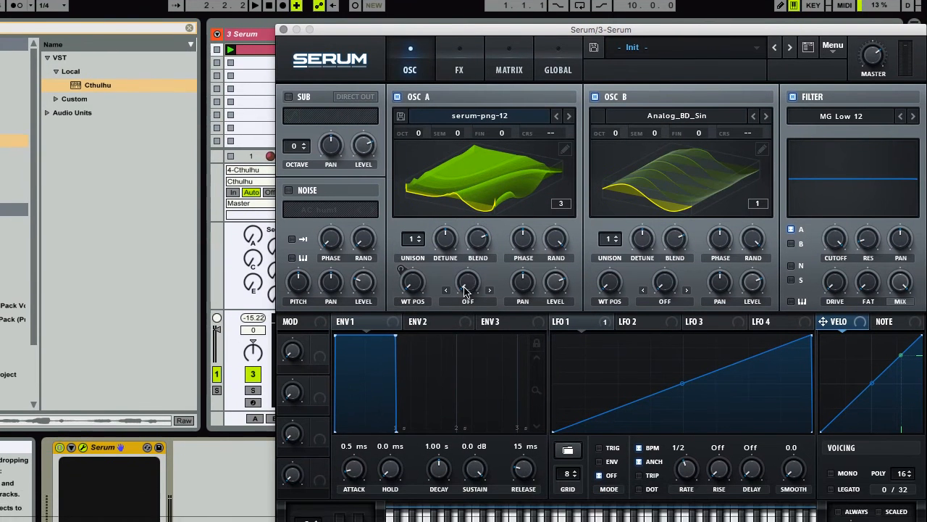
Set oscillator A's warp mode to FM (from B), with A at OCT +1 and B at OCT -2
click(467, 301)
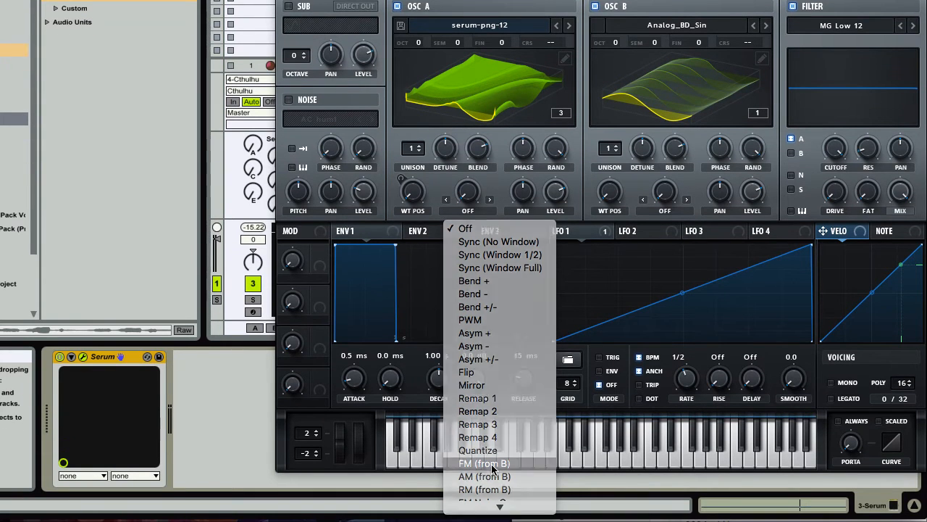
click(484, 464)
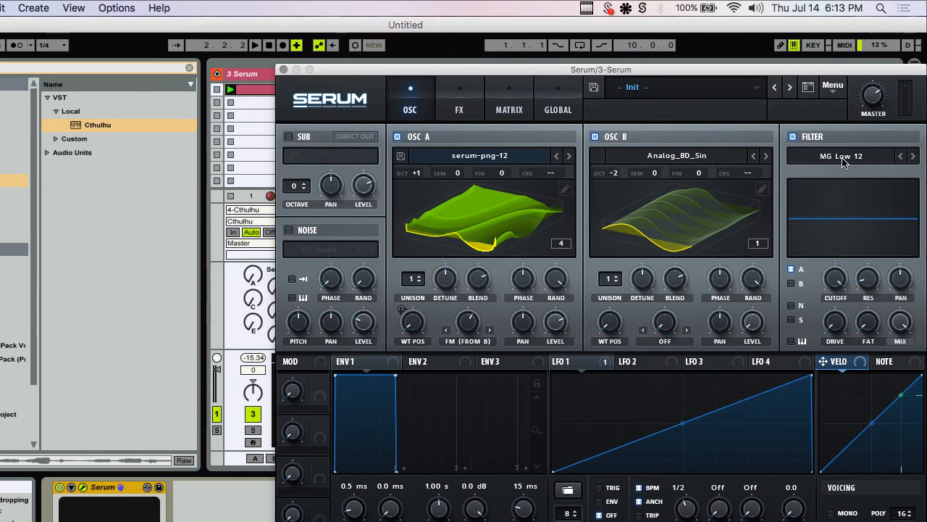
Show Serum's empty FX rack, then preview the saved serum-png images in Finder before returning to Photoshop
click(575, 99)
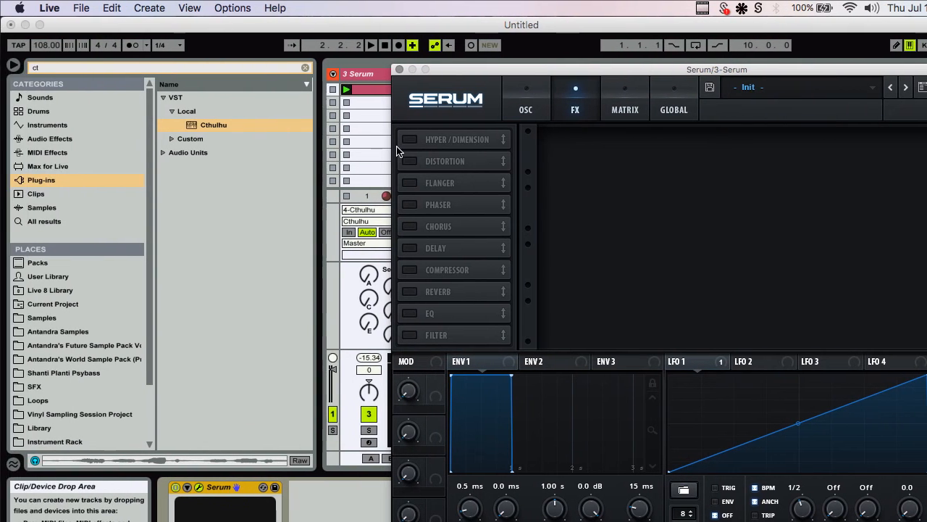
click(524, 98)
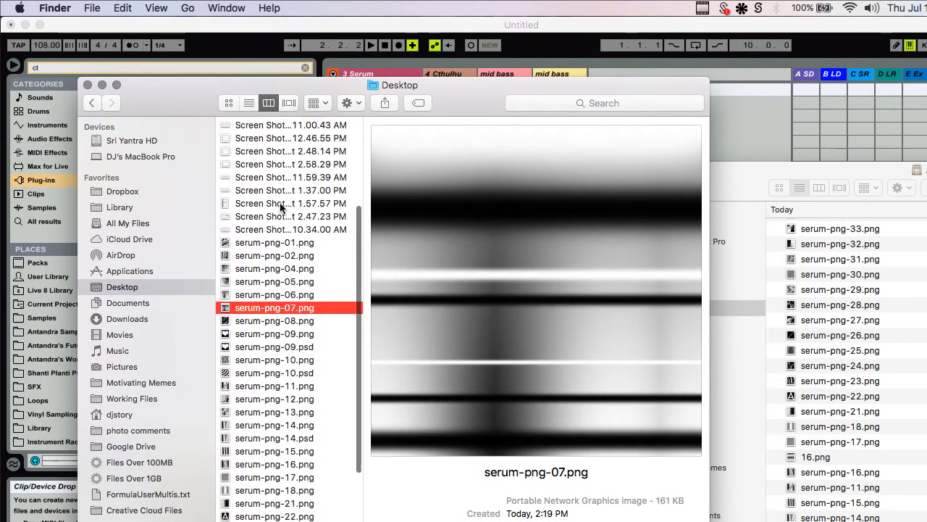
click(274, 263)
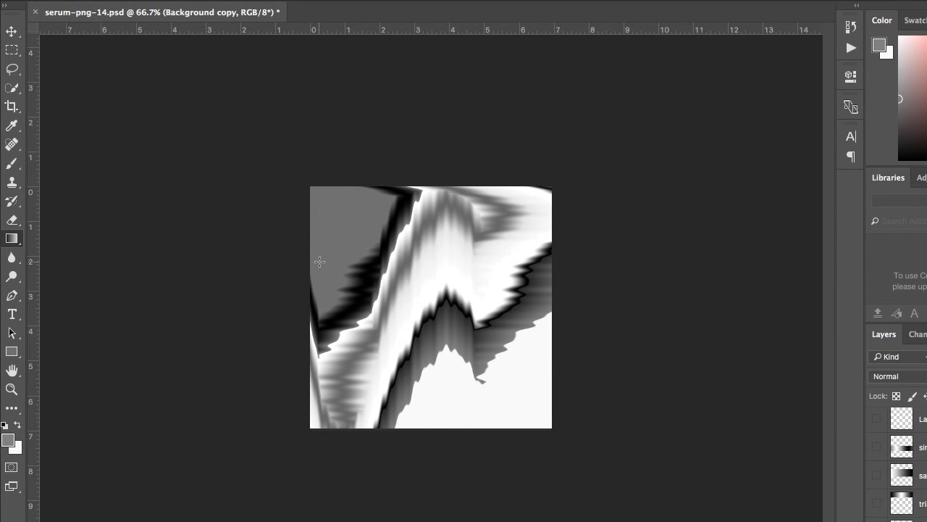
Drop the concentric-ring serum-png-02.png from Finder onto oscillator A and show the FX rack
key(cmd+tab)
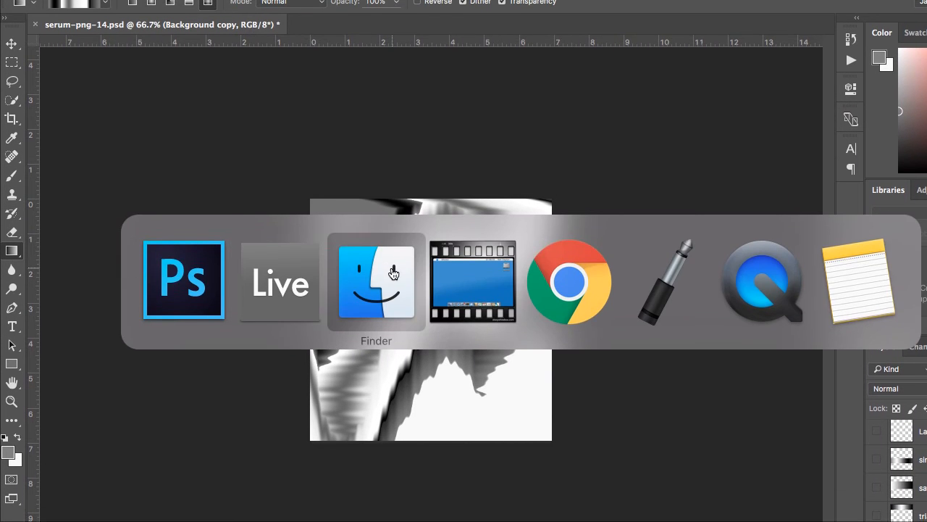
click(376, 281)
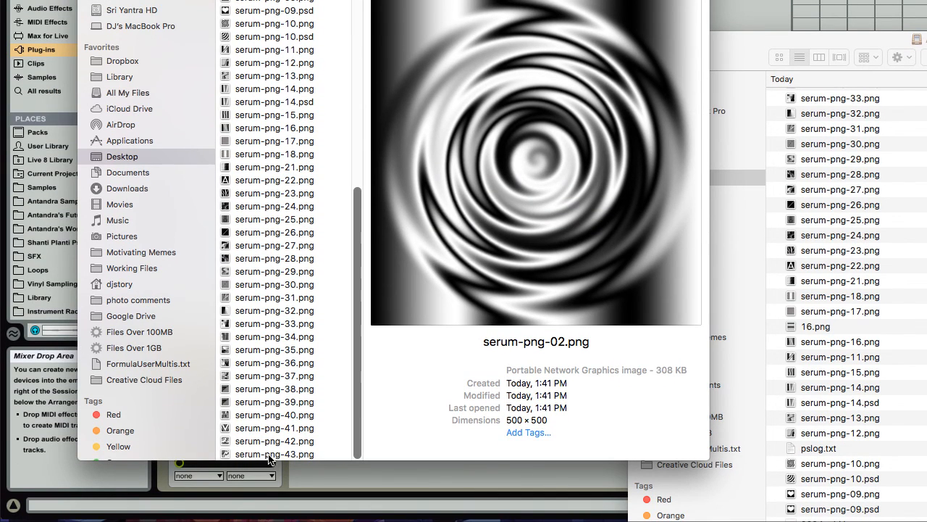
click(274, 454)
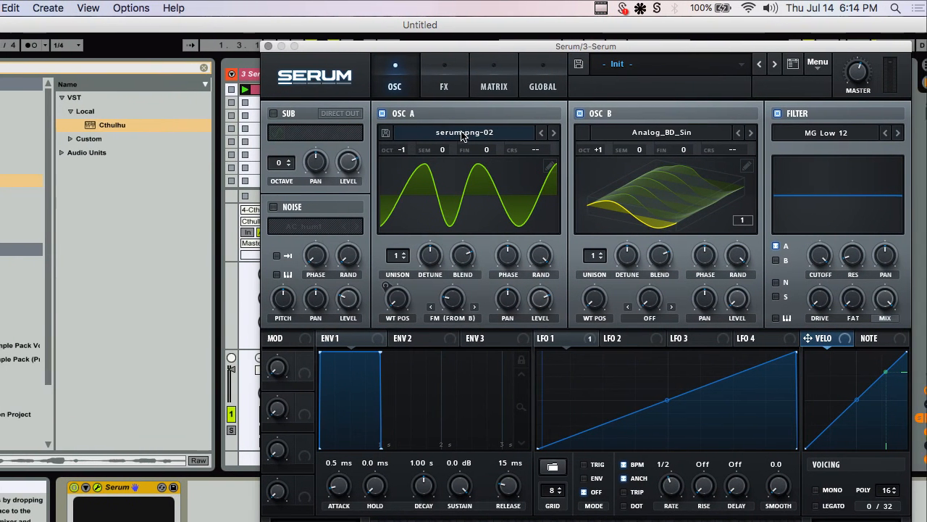
click(481, 83)
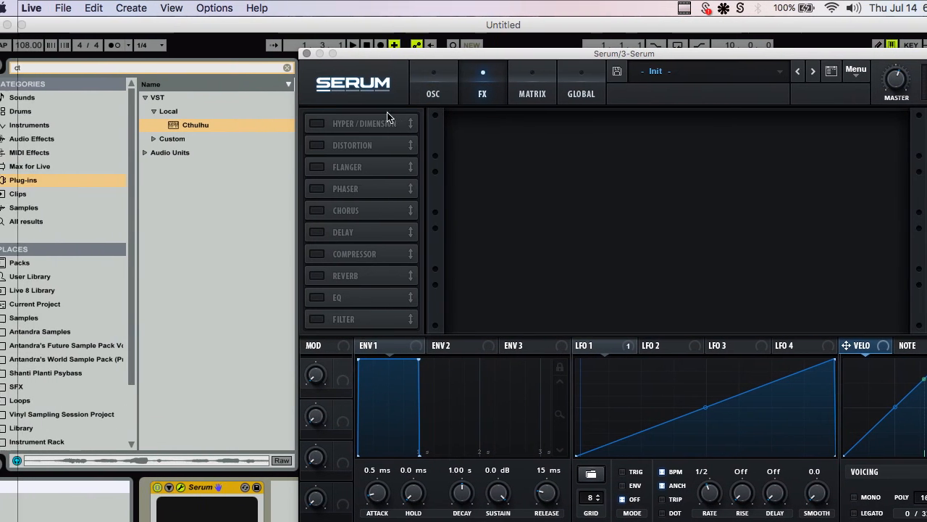
Enable Hyper/Dimension, Flanger and Compressor in the effects chain, then return to the oscillators
click(336, 123)
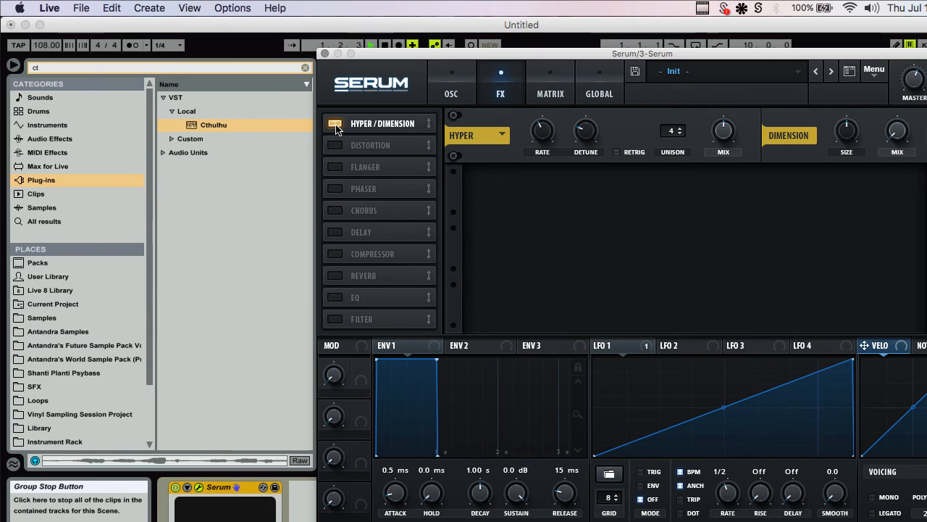
click(334, 166)
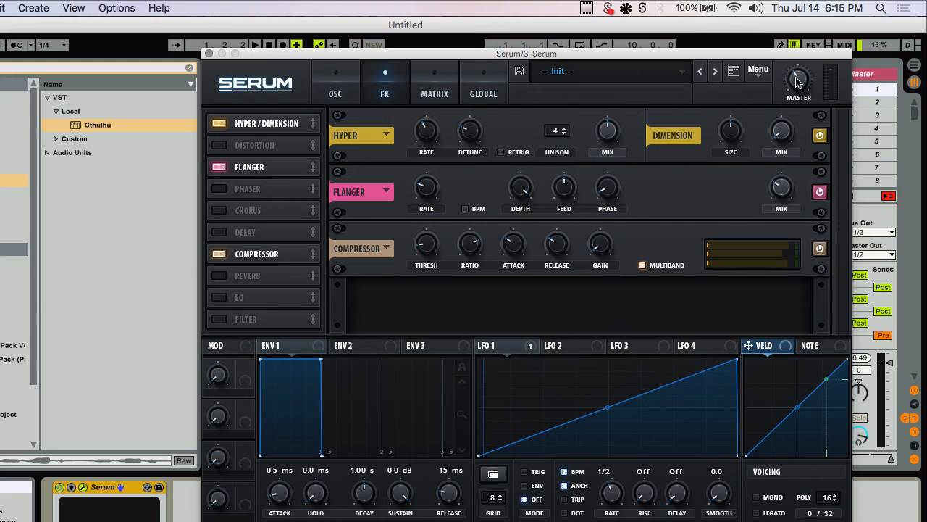
mouse_move(582, 55)
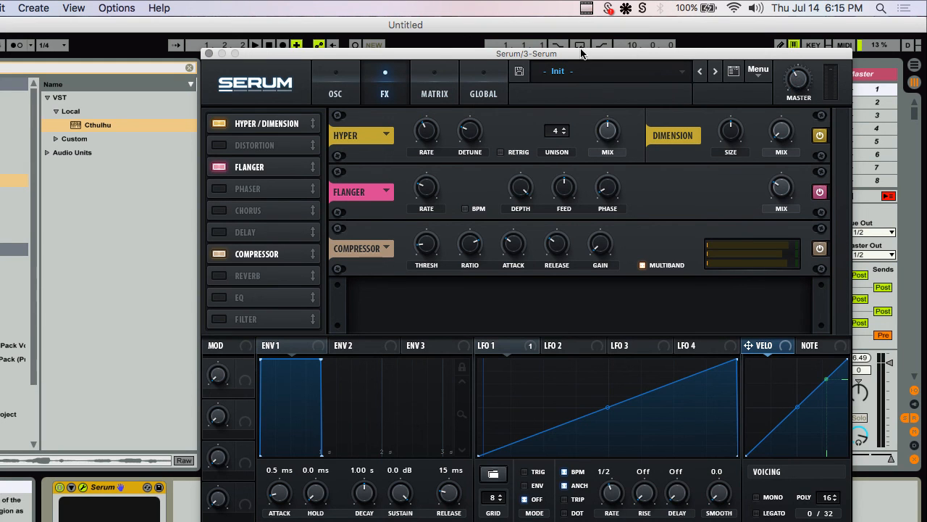
click(335, 83)
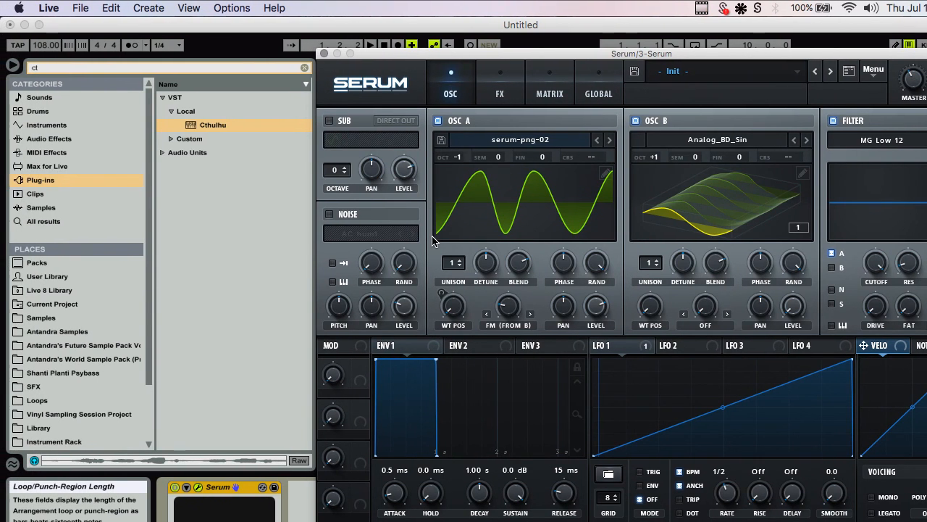